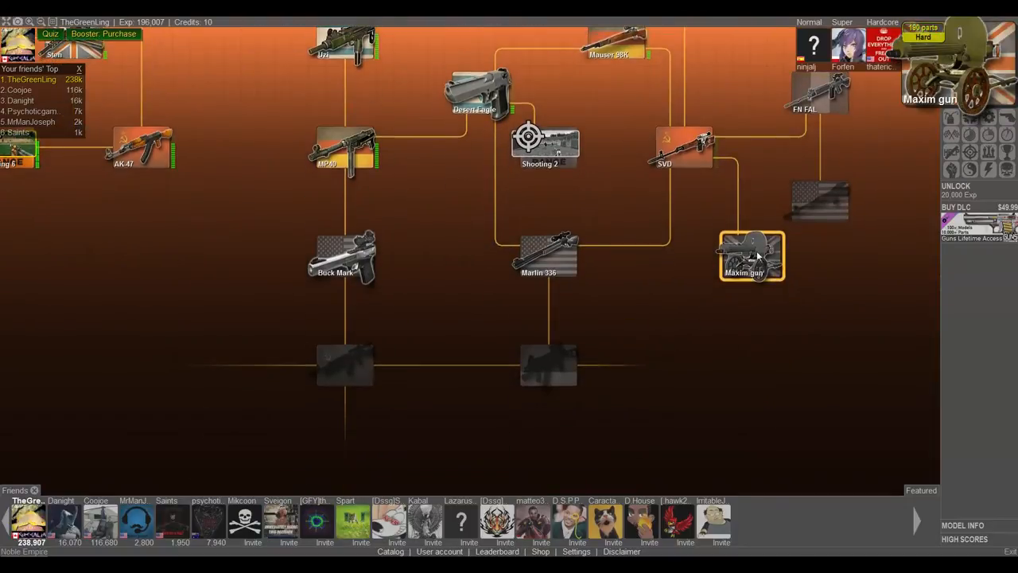
# Select the SVD on the weapon map and start its Field Strip mode.
pyautogui.scroll(-3)
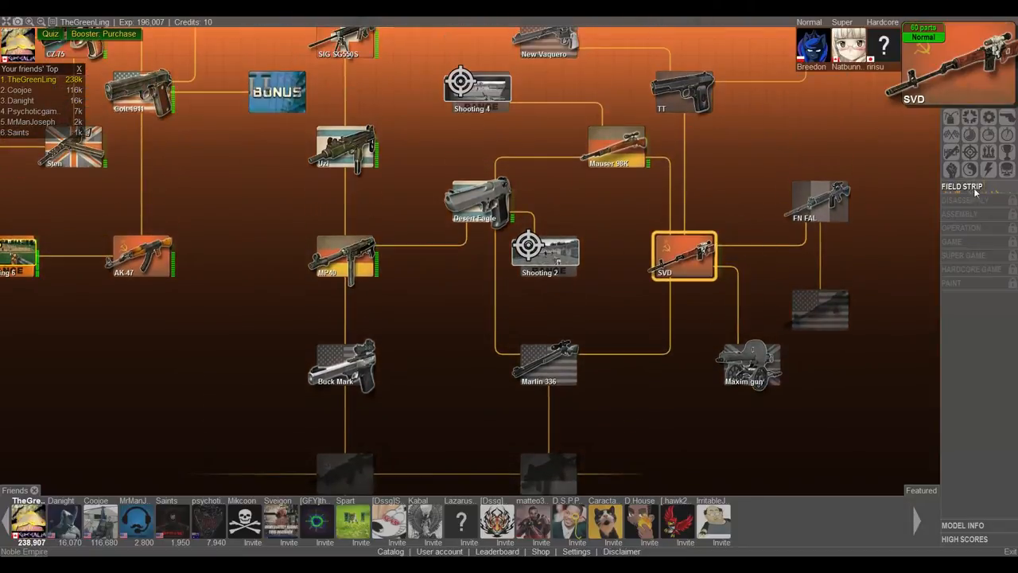
pyautogui.click(682, 254)
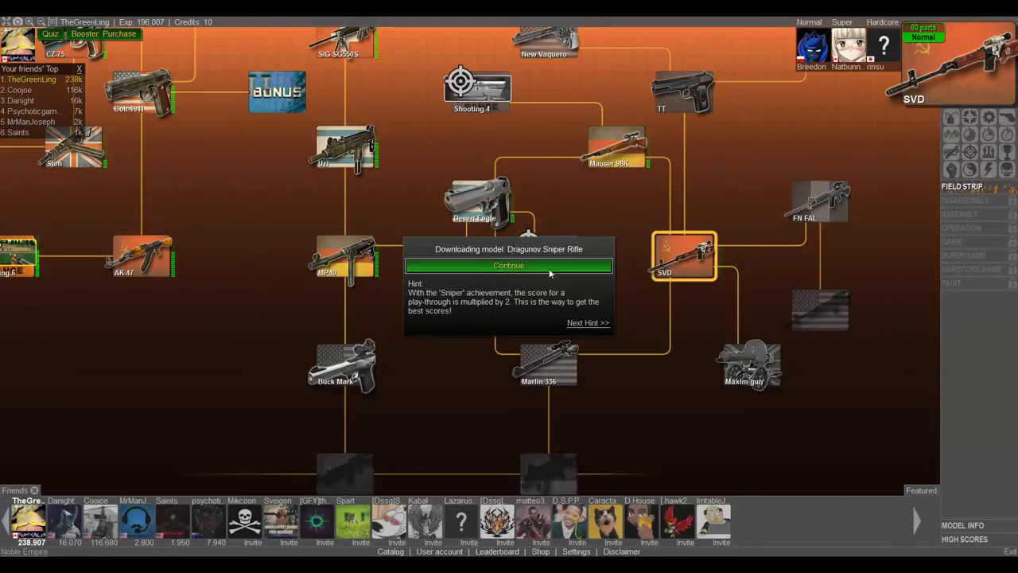
# Enter the field strip scene and install the orange lever and gas piston rod.
pyautogui.click(509, 264)
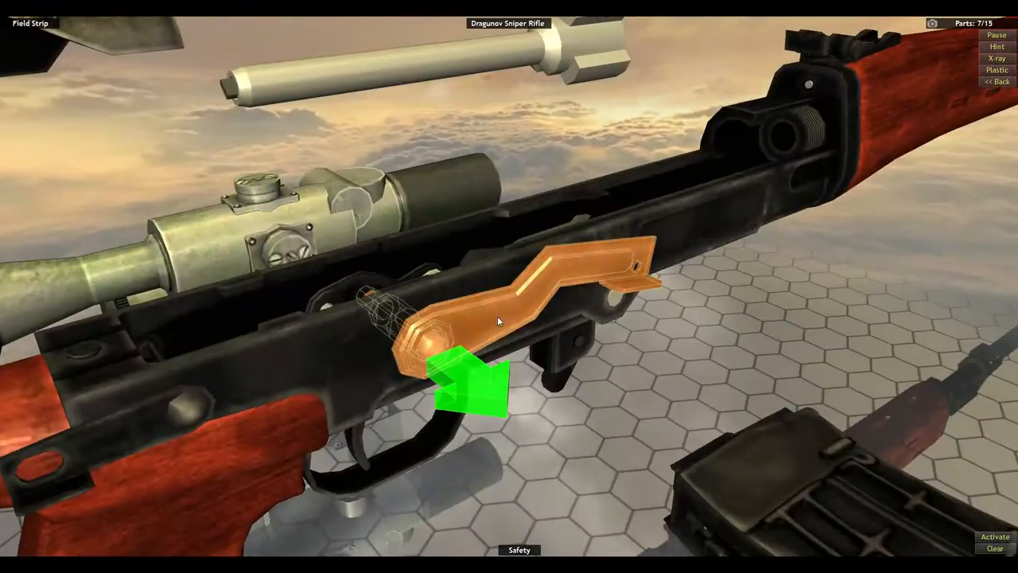
pyautogui.click(496, 329)
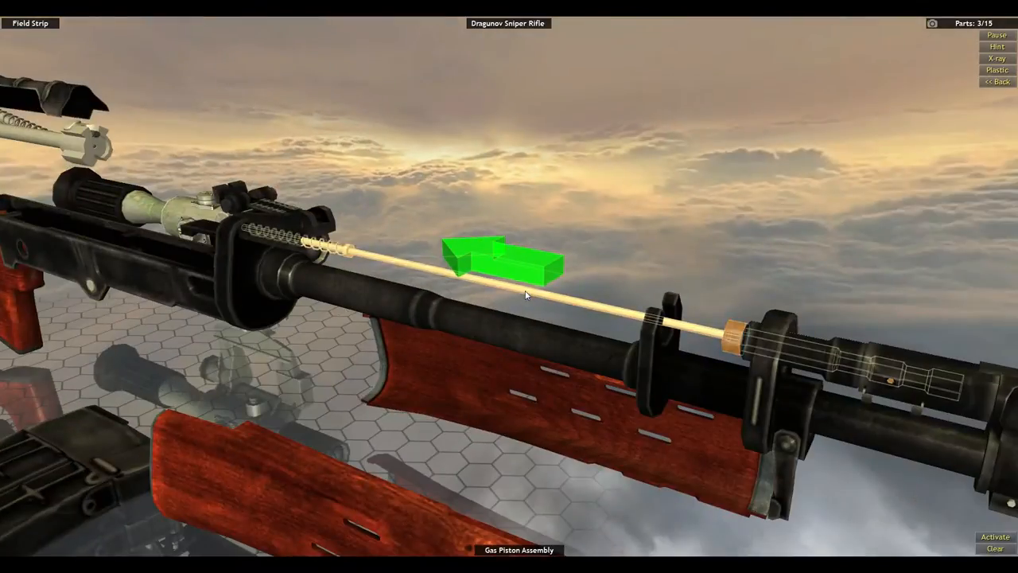
pyautogui.click(499, 258)
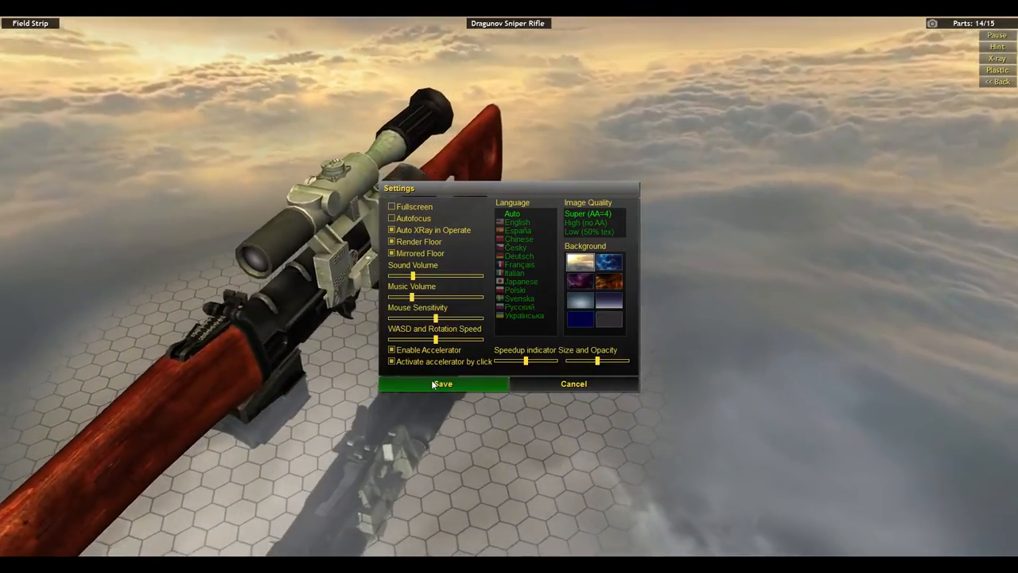
# Save the settings and orbit the rifle before fitting the final part.
pyautogui.click(450, 383)
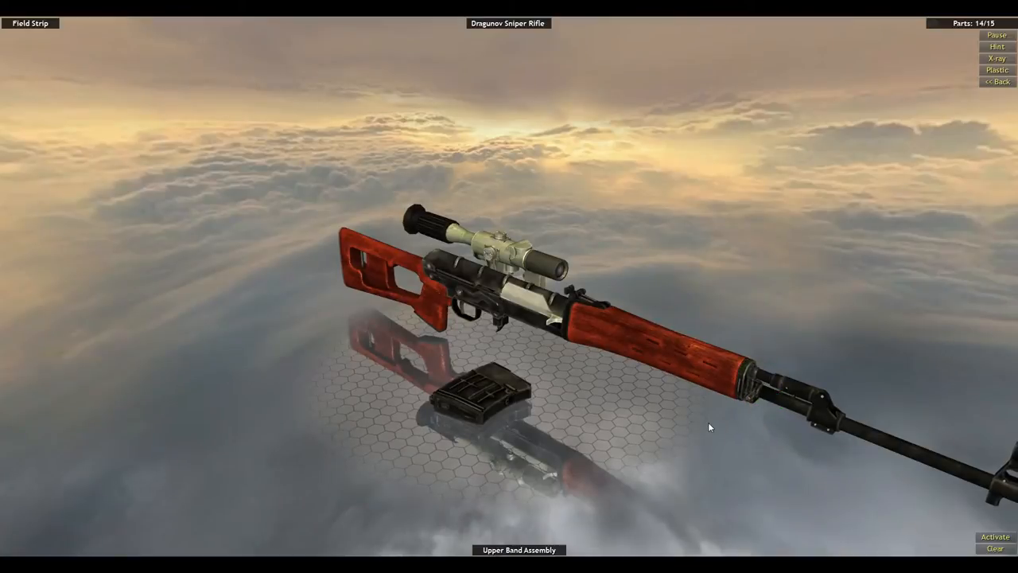
pyautogui.moveTo(474, 390); pyautogui.dragTo(525, 334)
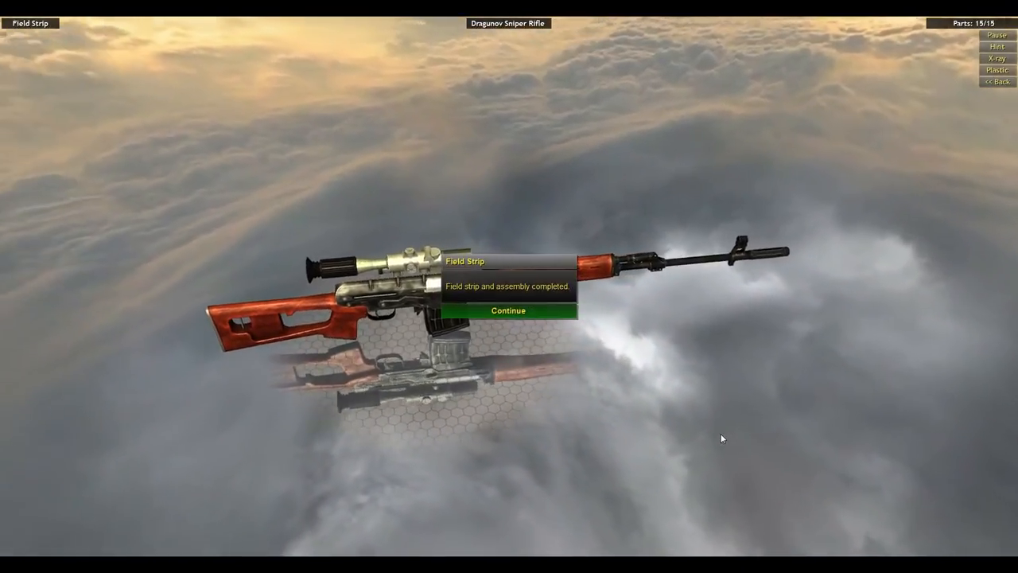
# Acknowledge the completed field strip and load the SVD's full Disassembly mode.
pyautogui.click(507, 310)
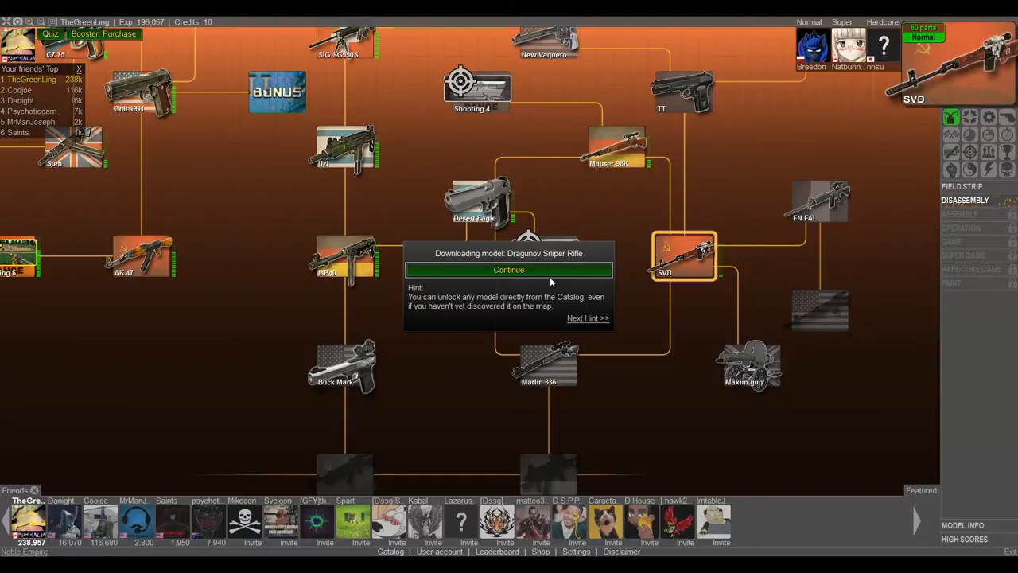
pyautogui.click(509, 271)
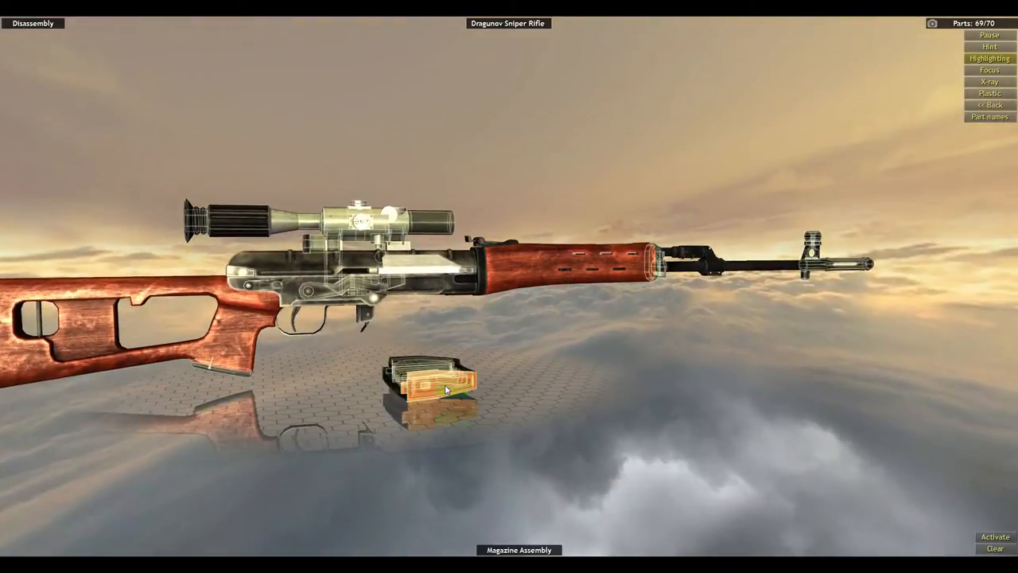
# Orbit the rifle while detaching scope, handguards and magazine down to 39 of 70 parts.
pyautogui.moveTo(446, 390); pyautogui.dragTo(544, 375)
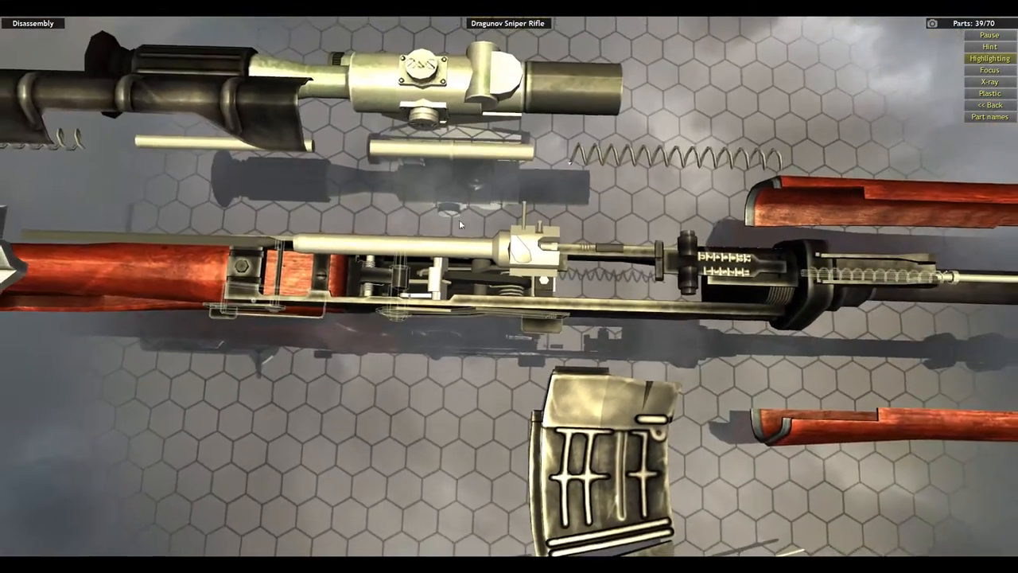
pyautogui.moveTo(460, 225); pyautogui.dragTo(641, 104)
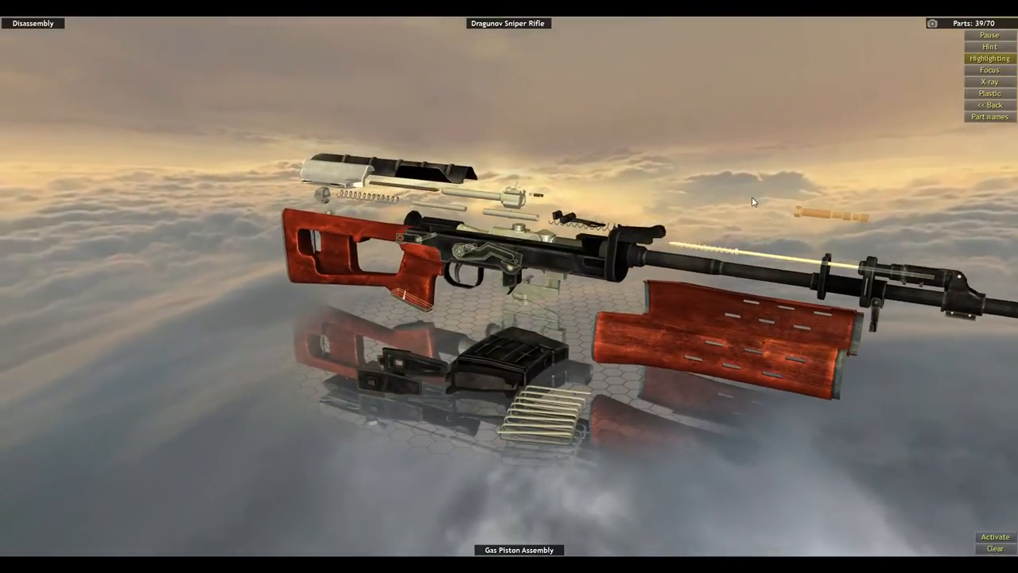
# Remove the remaining parts until the Dragunov reads 0 of 70 and congratulations appears.
pyautogui.moveTo(753, 200); pyautogui.dragTo(854, 261)
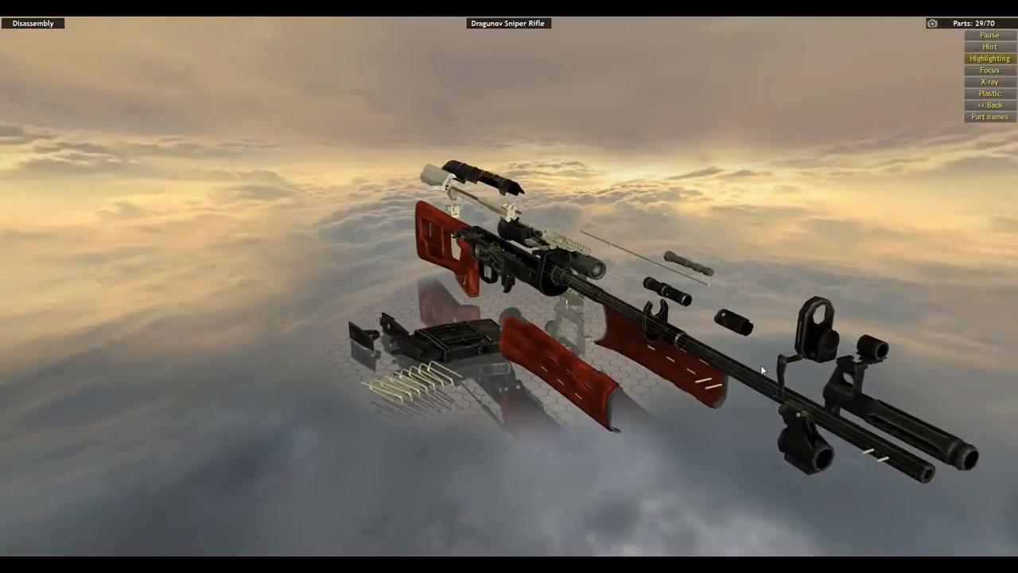
pyautogui.moveTo(762, 368); pyautogui.dragTo(571, 420)
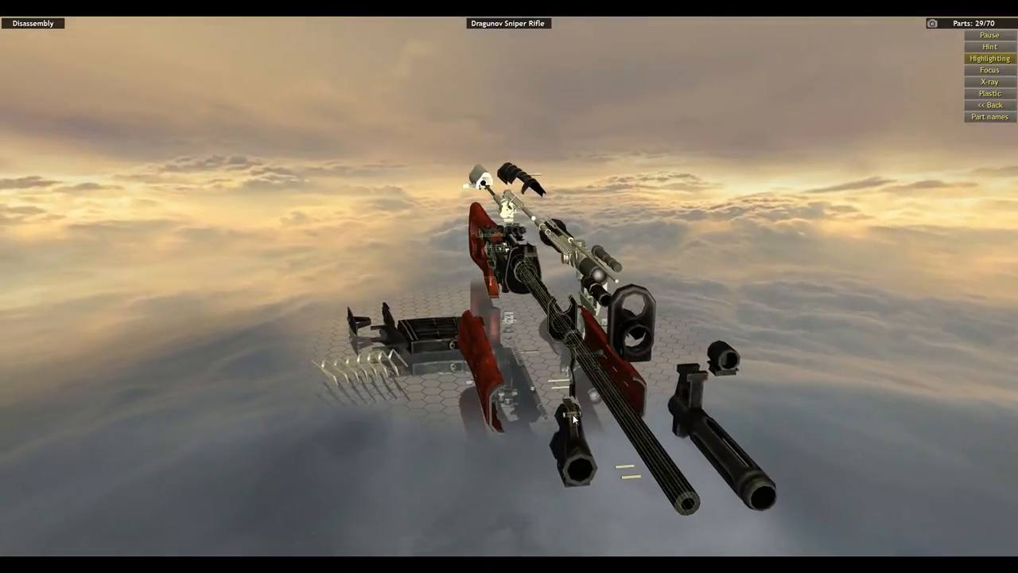
pyautogui.click(582, 432)
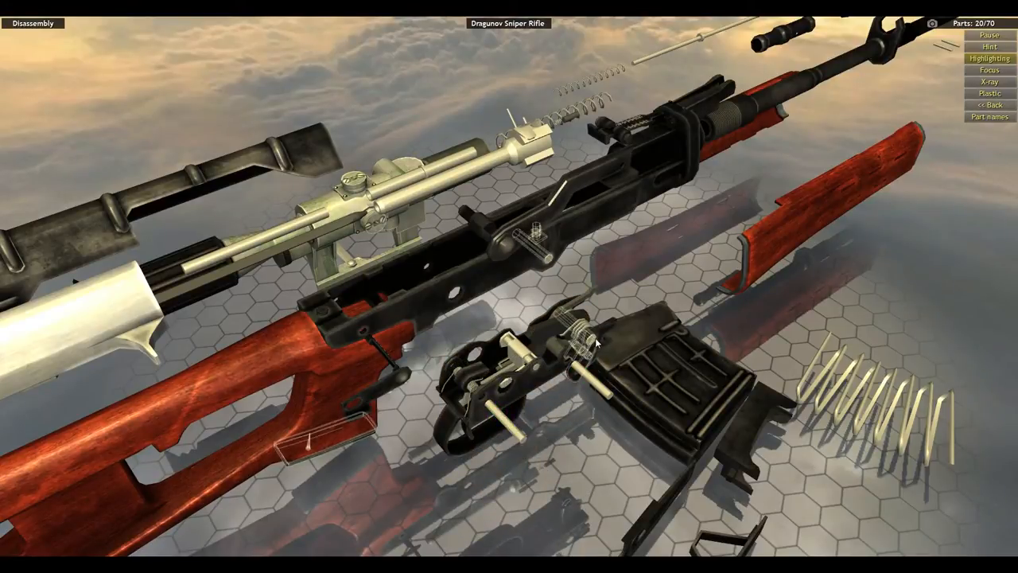
pyautogui.click(573, 342)
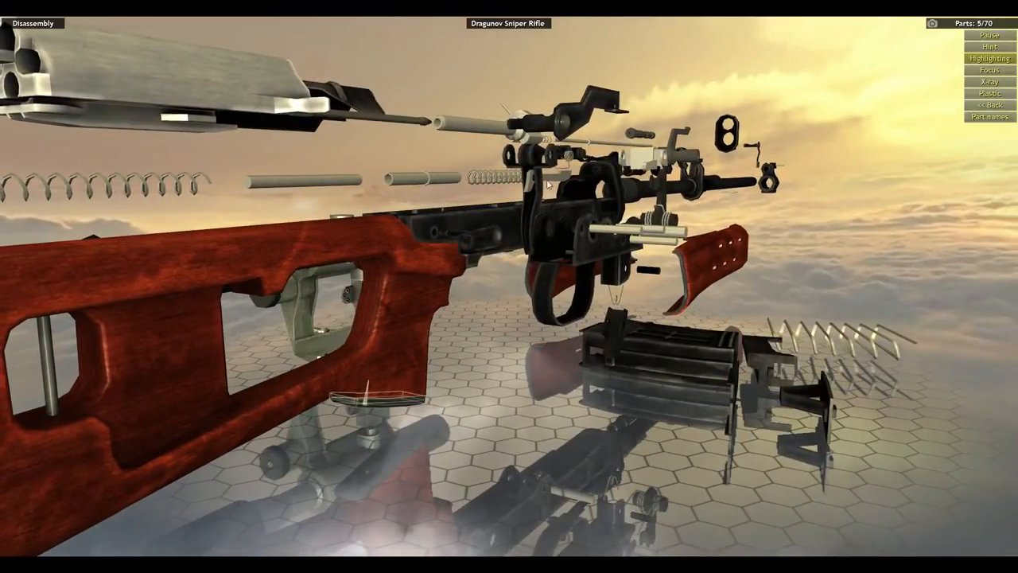
pyautogui.click(369, 398)
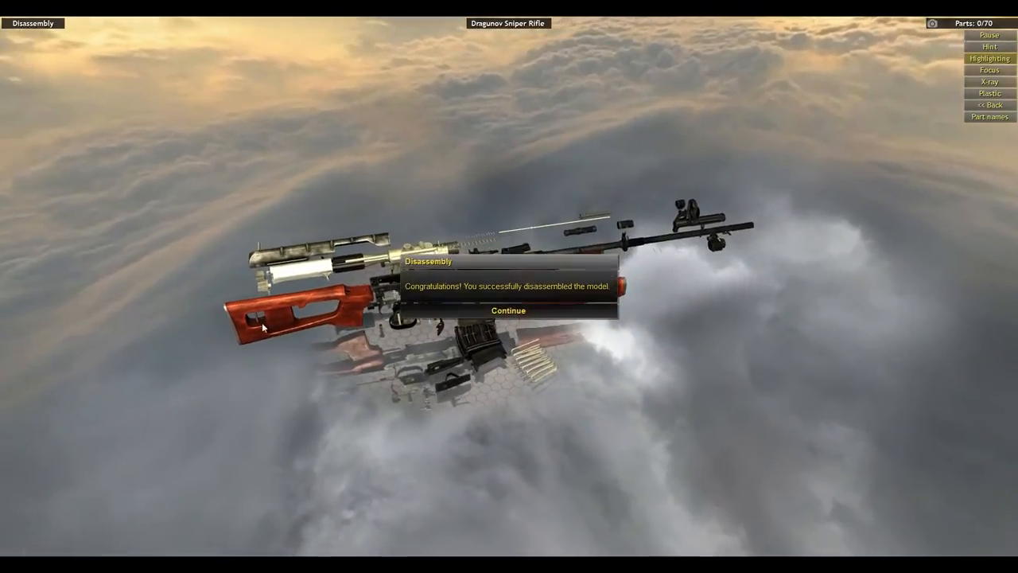
# Dismiss the completion dialogs, start Assembly and refit the Hammer Assembly into the receiver.
pyautogui.click(507, 310)
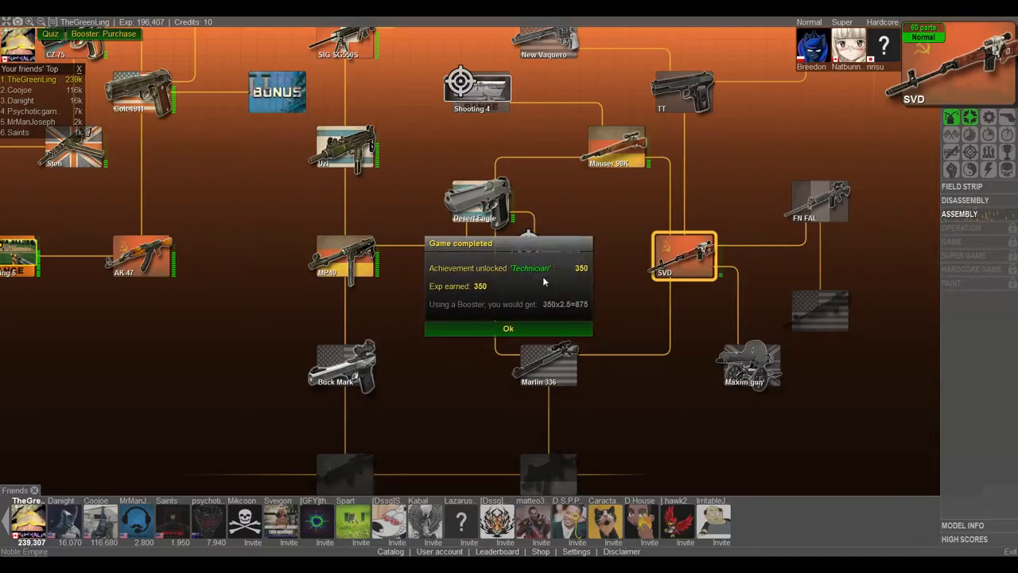
pyautogui.click(508, 327)
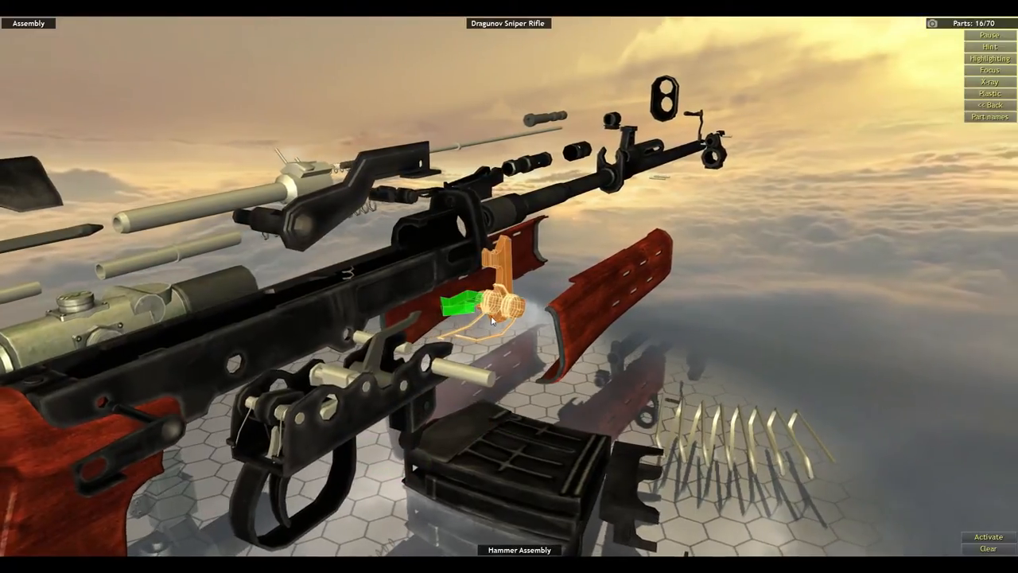
pyautogui.click(490, 320)
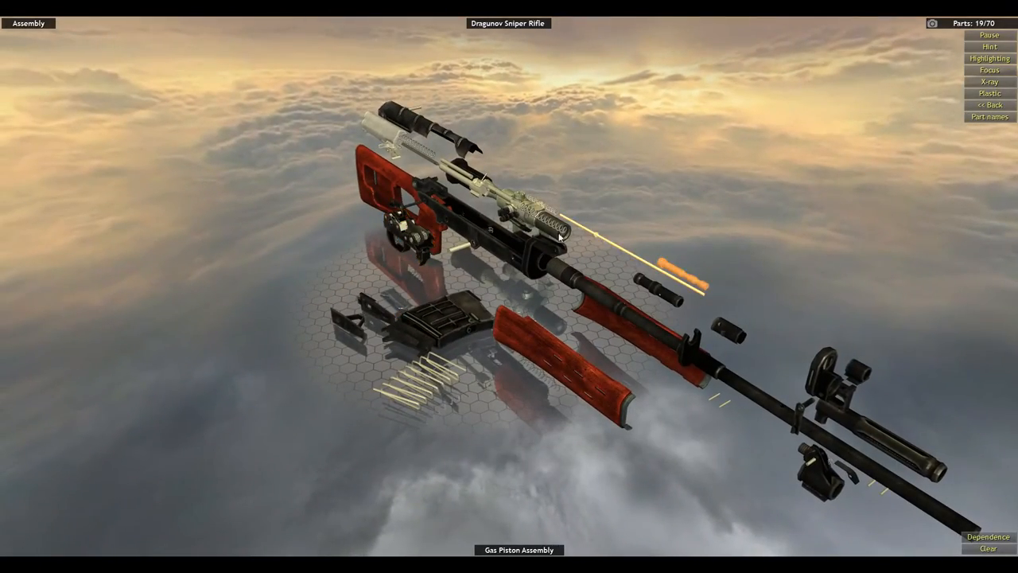
# Refit loose parts including the band axle pin, bringing assembly to 57 of 70.
pyautogui.moveTo(557, 236); pyautogui.dragTo(331, 321)
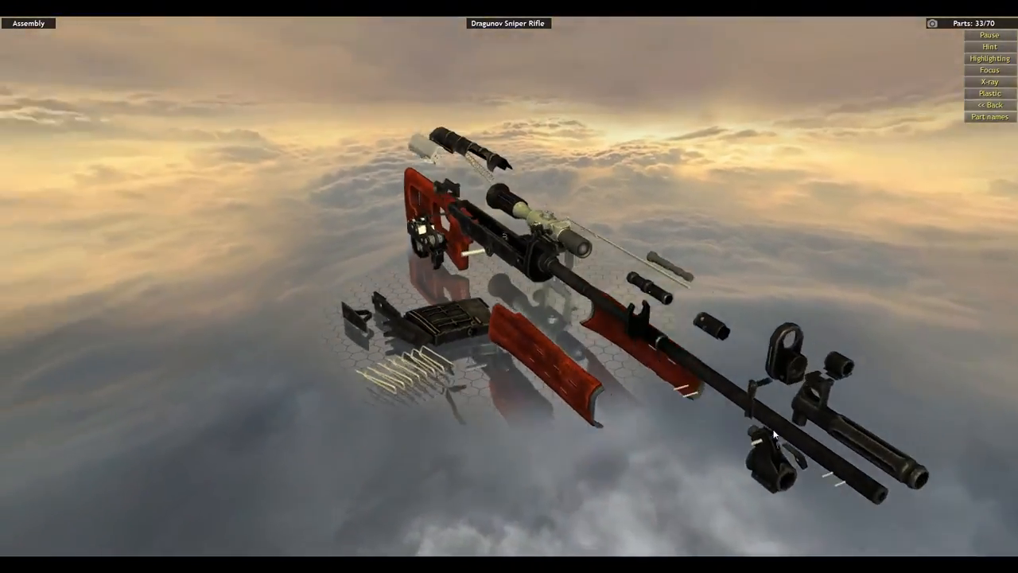
pyautogui.click(773, 350)
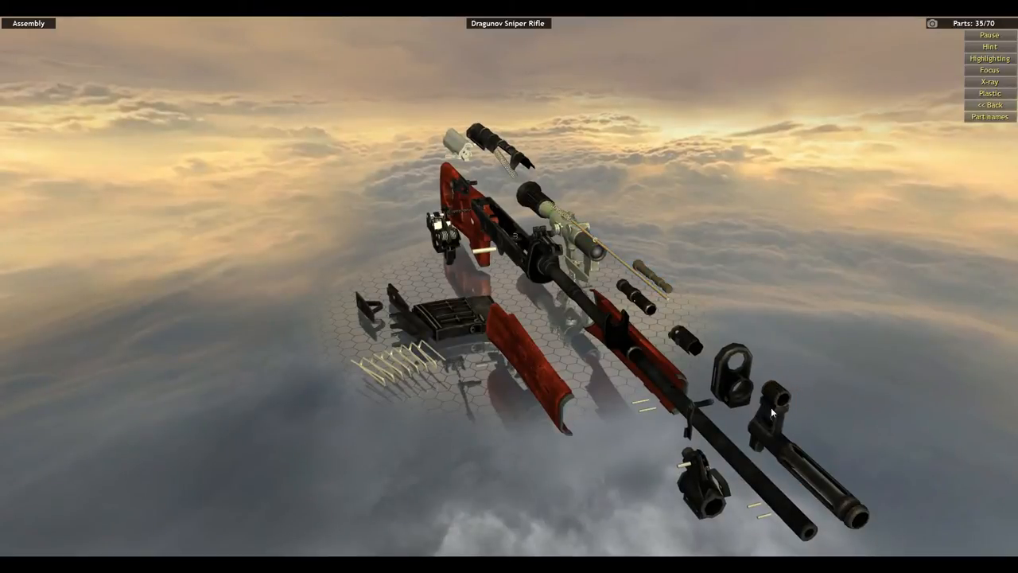
pyautogui.click(690, 426)
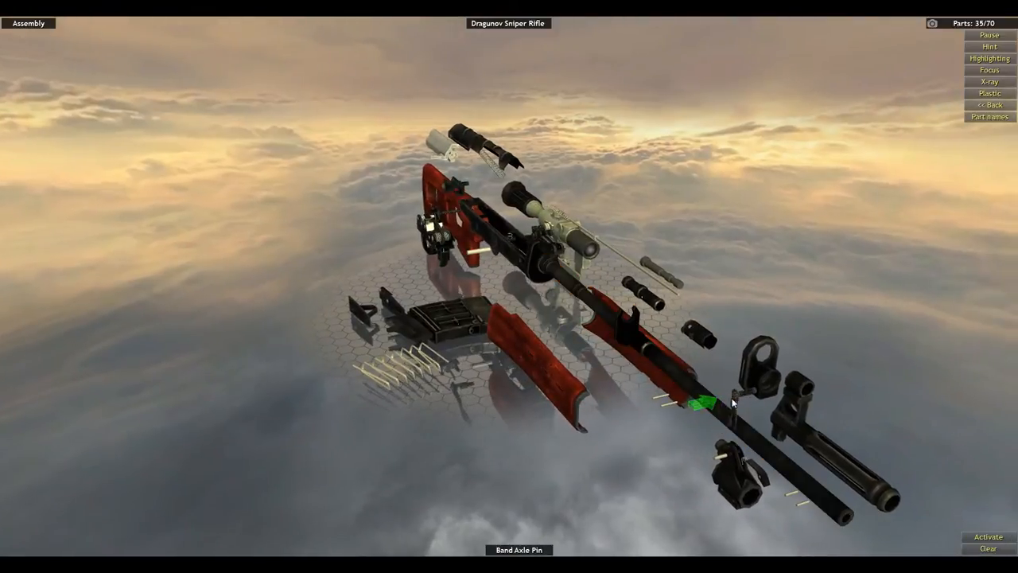
pyautogui.click(708, 406)
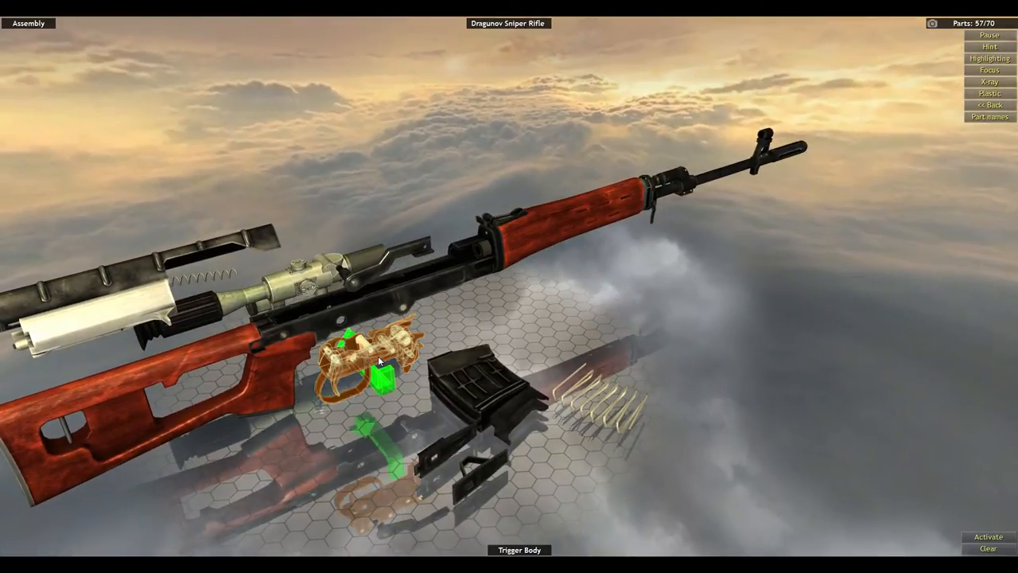
# Fit the trigger body and magazine to reach 70 of 70 parts, then inspect the rifle.
pyautogui.click(379, 365)
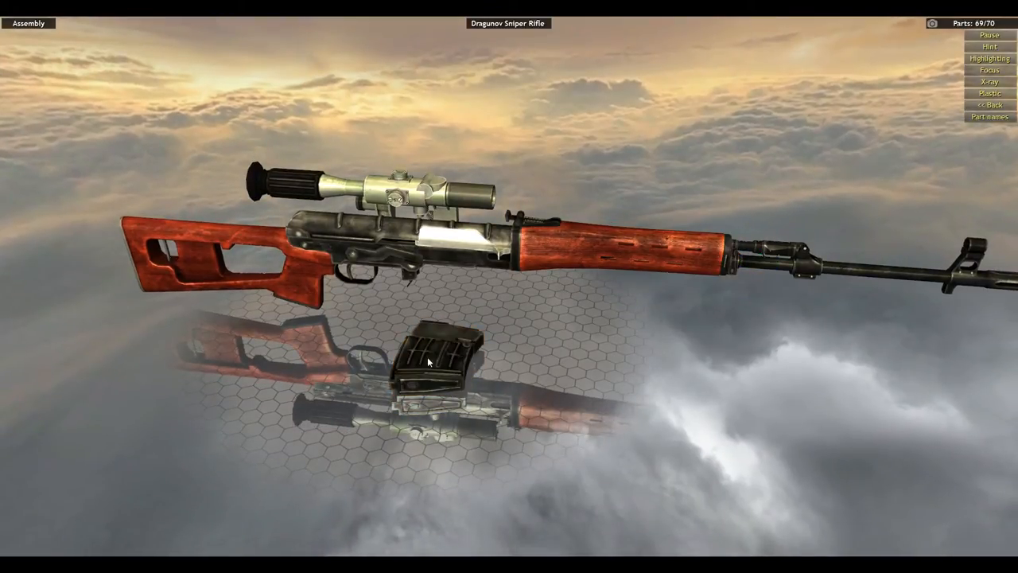
pyautogui.click(433, 366)
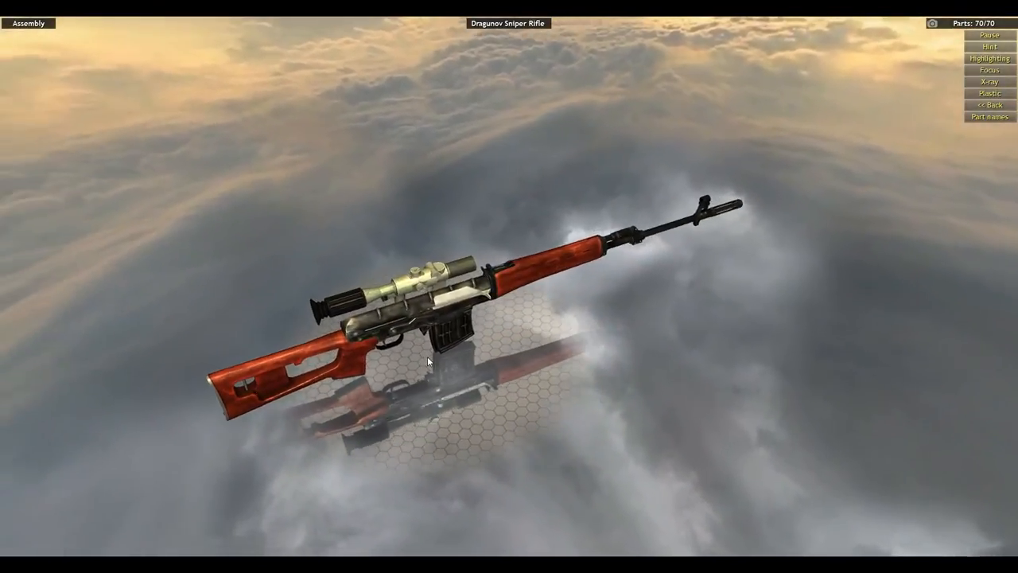
pyautogui.moveTo(428, 361); pyautogui.dragTo(520, 317)
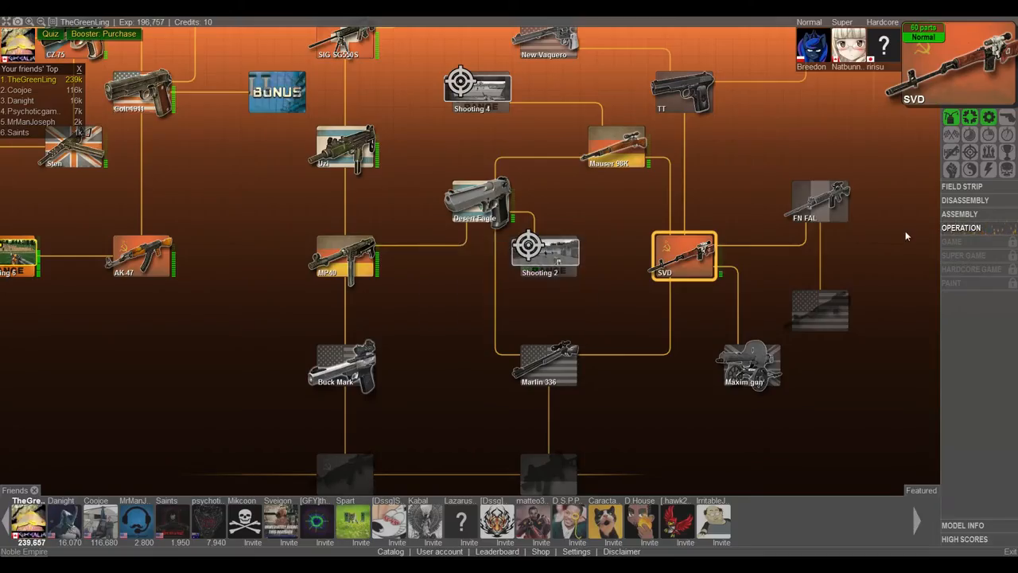
# Start the SVD's Operation mode and set animations to Slow x2.
pyautogui.click(683, 257)
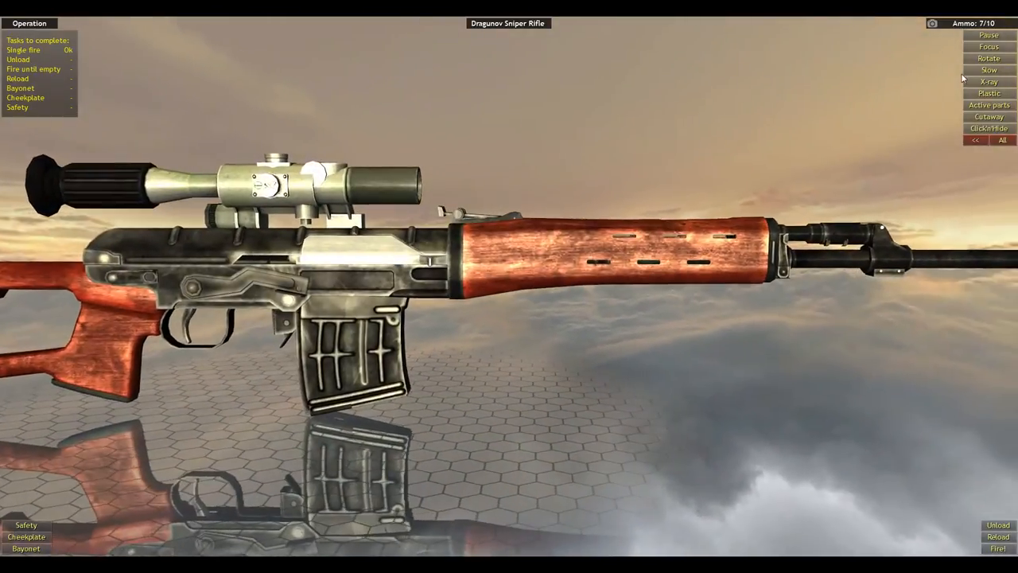
pyautogui.click(987, 70)
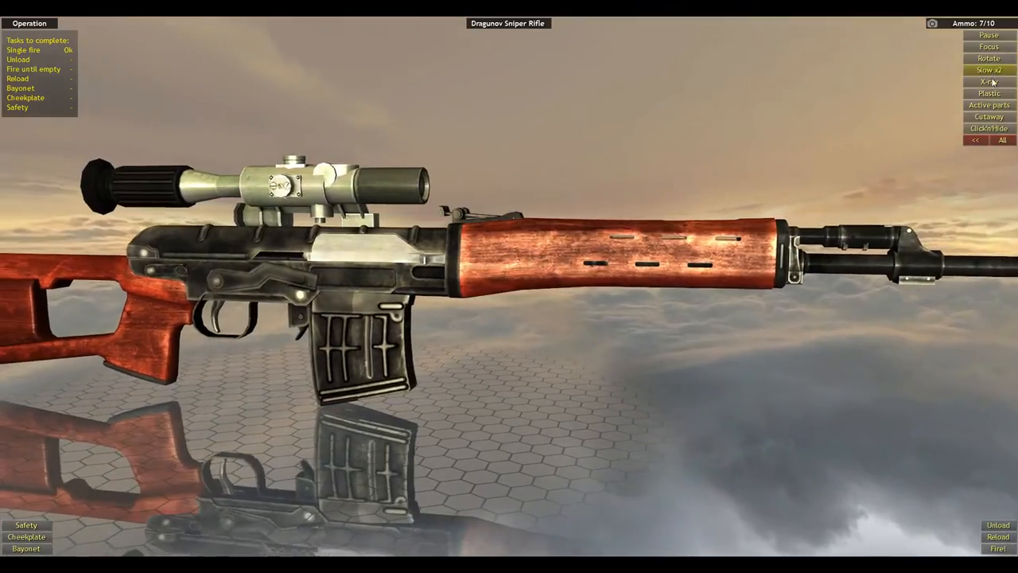
# Enable X-ray and fire two single shots to watch the SVD's internals cycle.
pyautogui.click(986, 83)
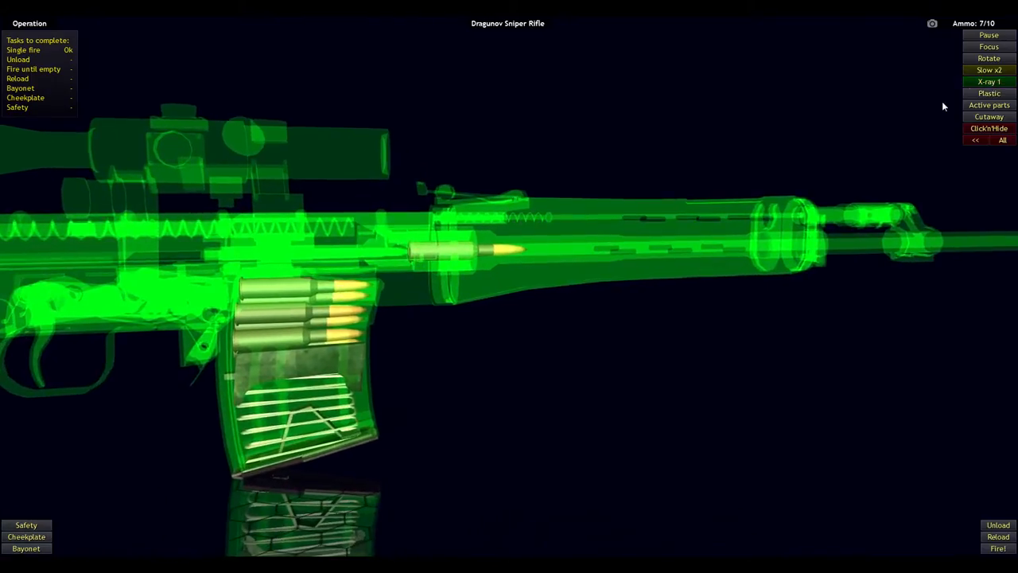
pyautogui.click(997, 565)
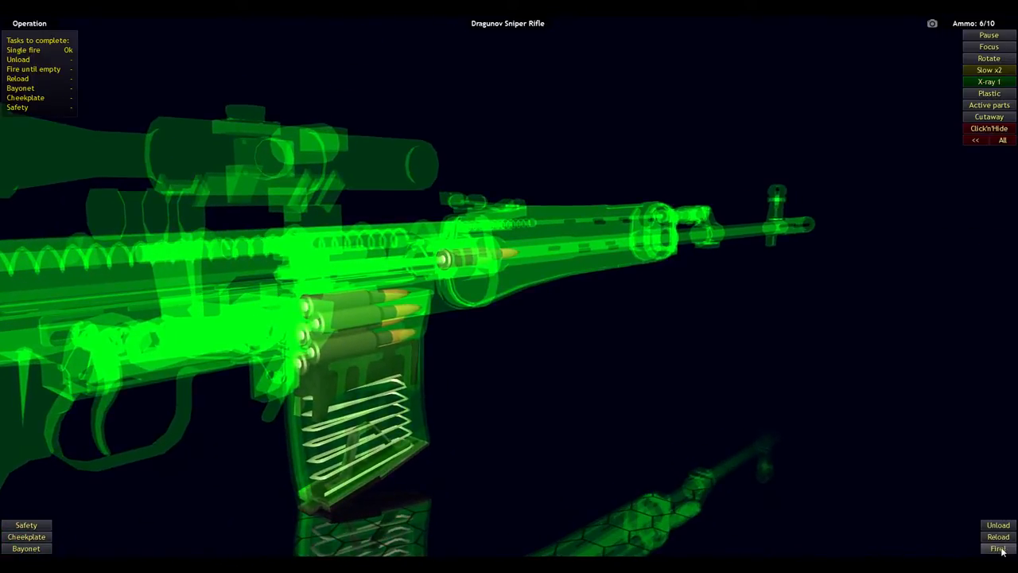
pyautogui.click(999, 547)
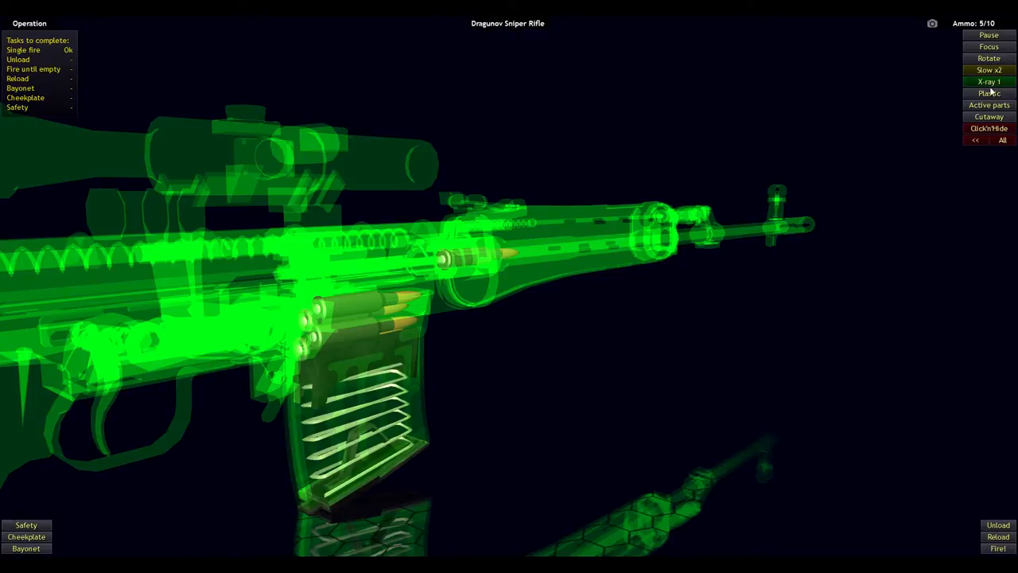
# Cycle the X-ray mode, set Slow x10, and fire until ammo reads 0/10.
pyautogui.click(989, 82)
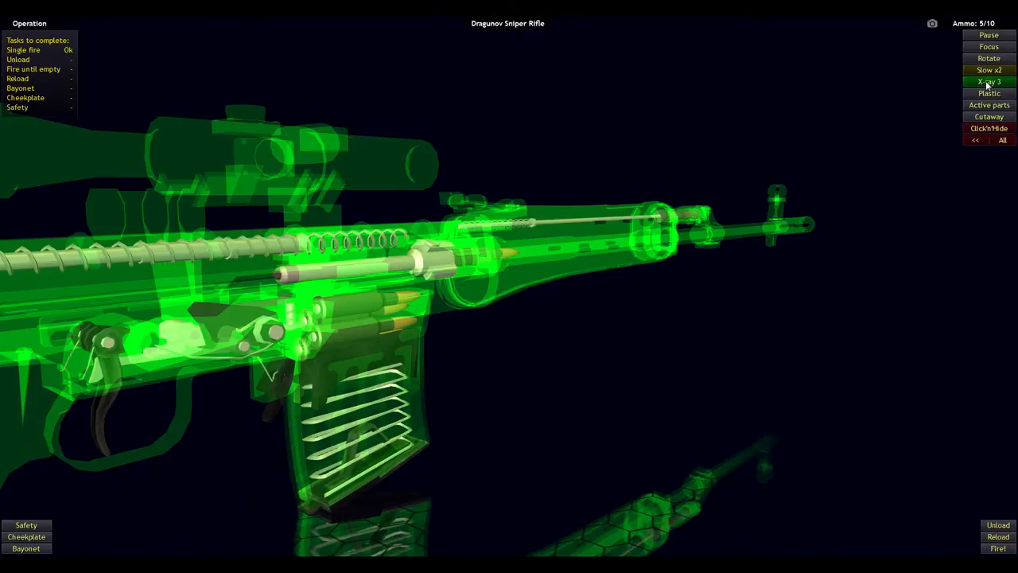
pyautogui.click(985, 83)
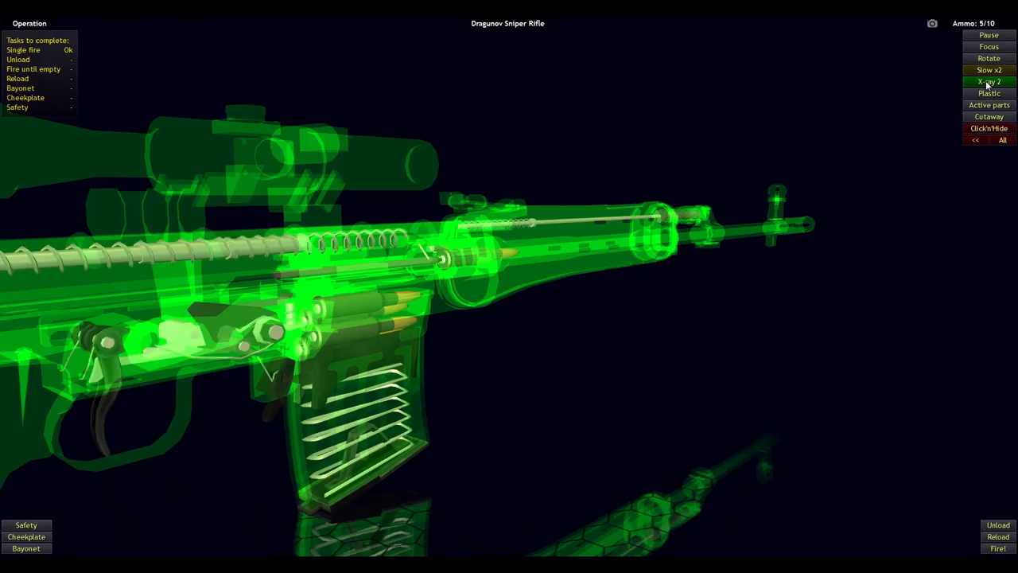
pyautogui.click(989, 70)
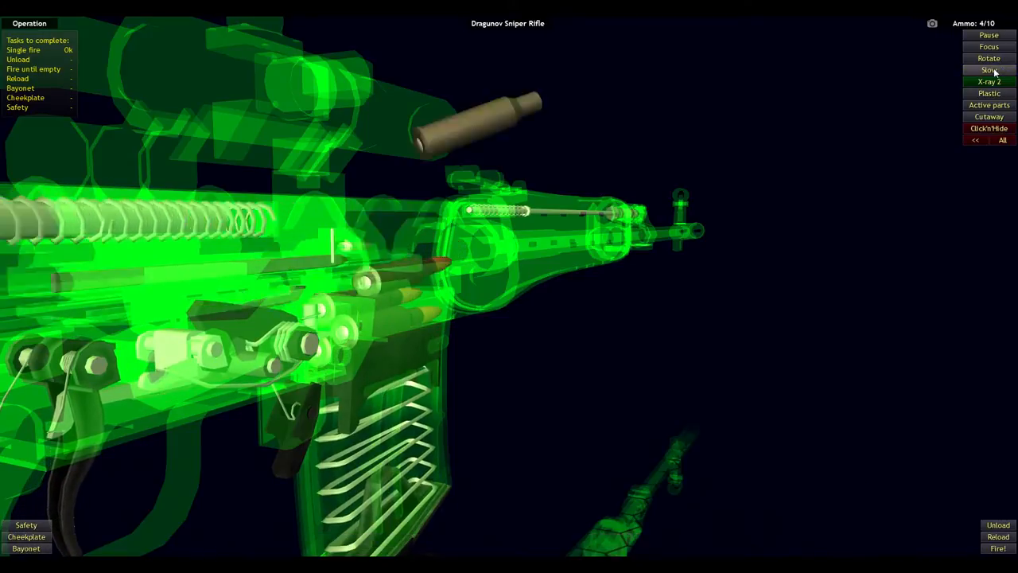
pyautogui.click(989, 70)
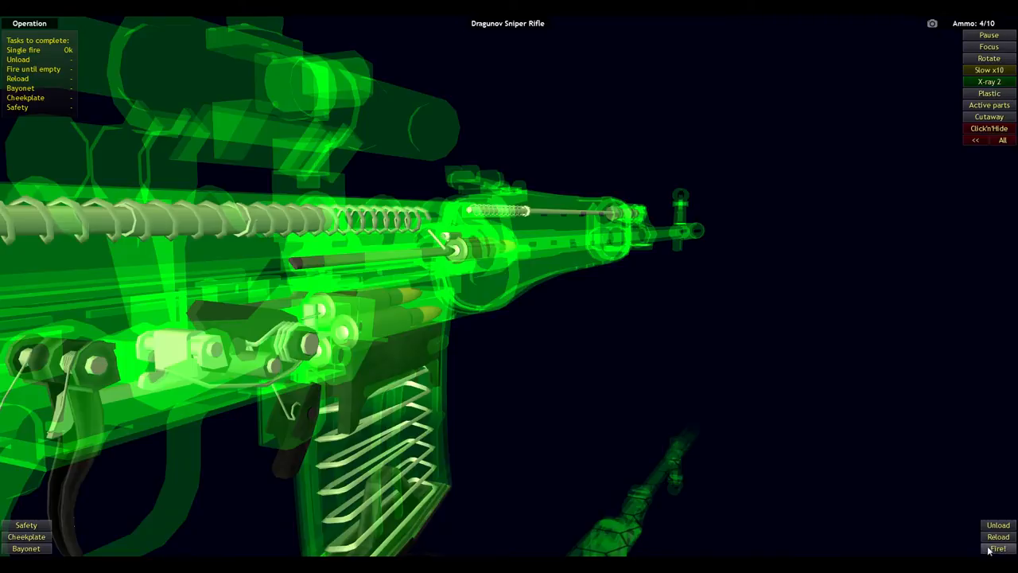
pyautogui.click(997, 550)
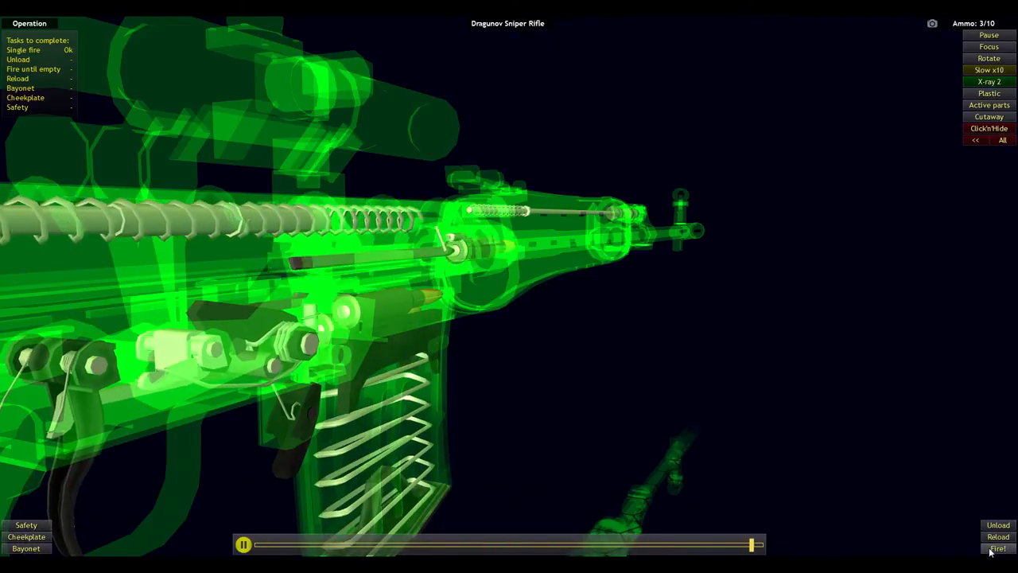
pyautogui.click(997, 549)
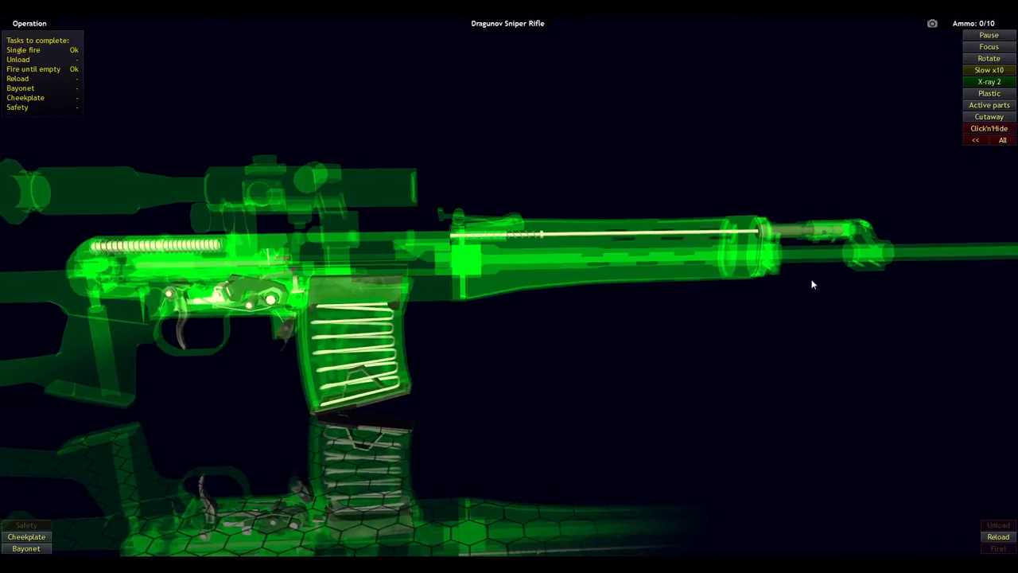
pyautogui.moveTo(261, 276)
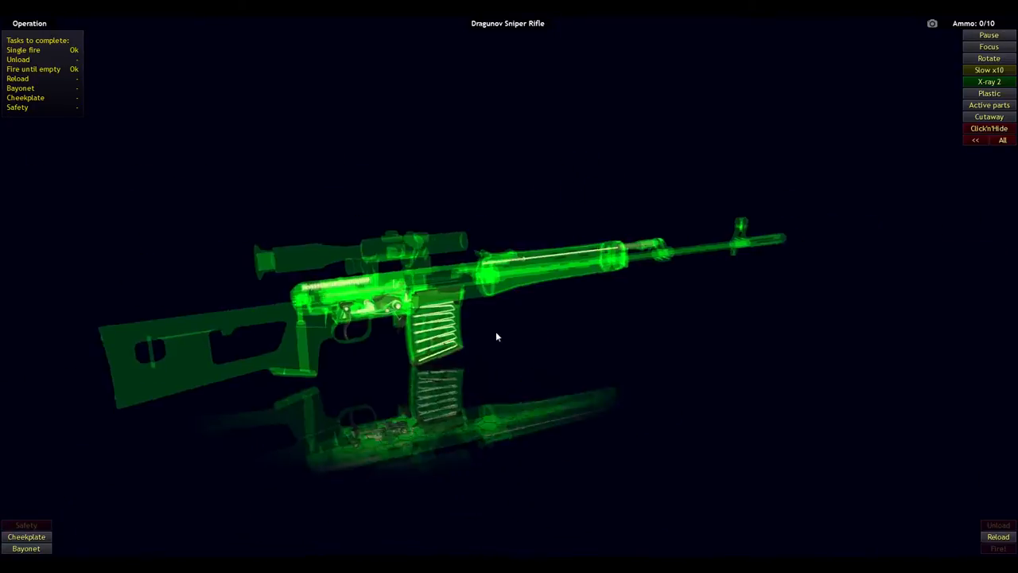
# Ease slow motion, switch X-ray to mode 4, reload to 4/10 rounds, and return to solid view.
pyautogui.click(989, 81)
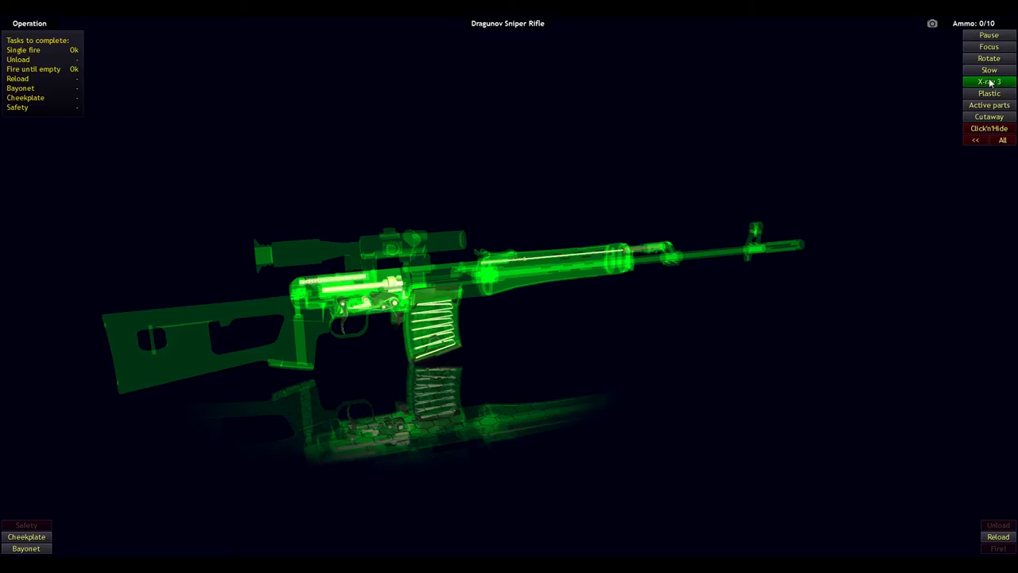
pyautogui.click(989, 81)
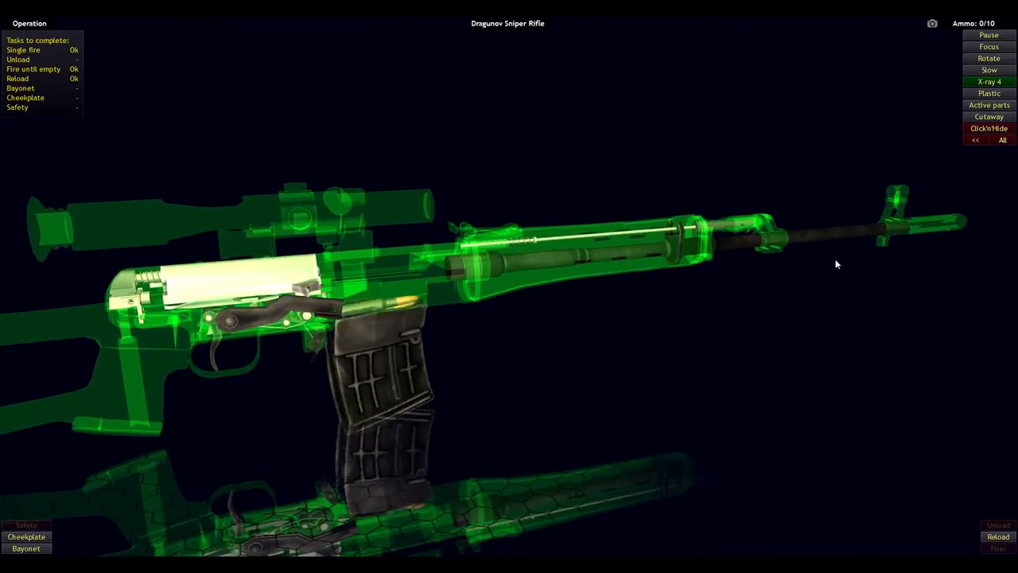
pyautogui.click(997, 547)
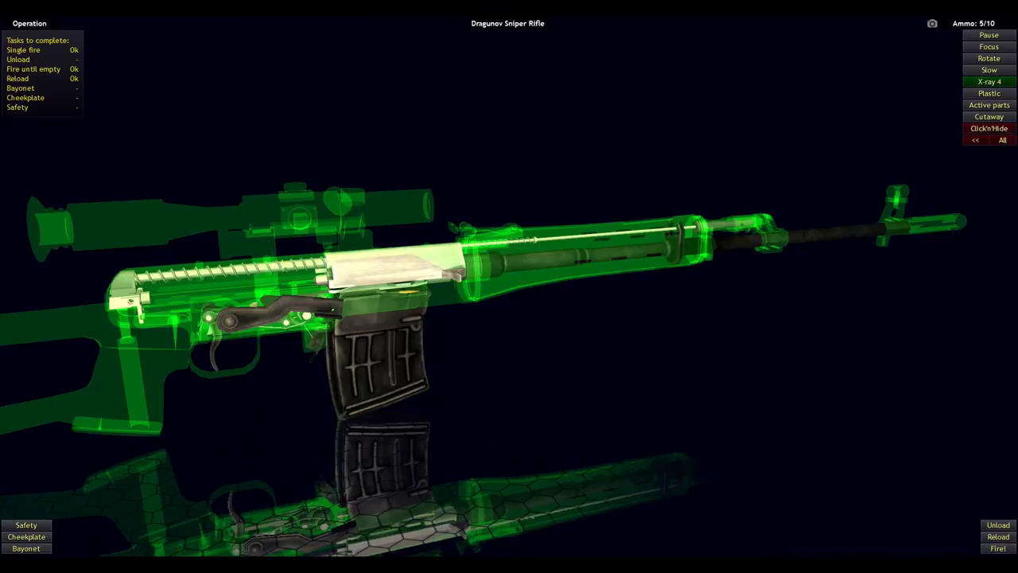
pyautogui.click(990, 82)
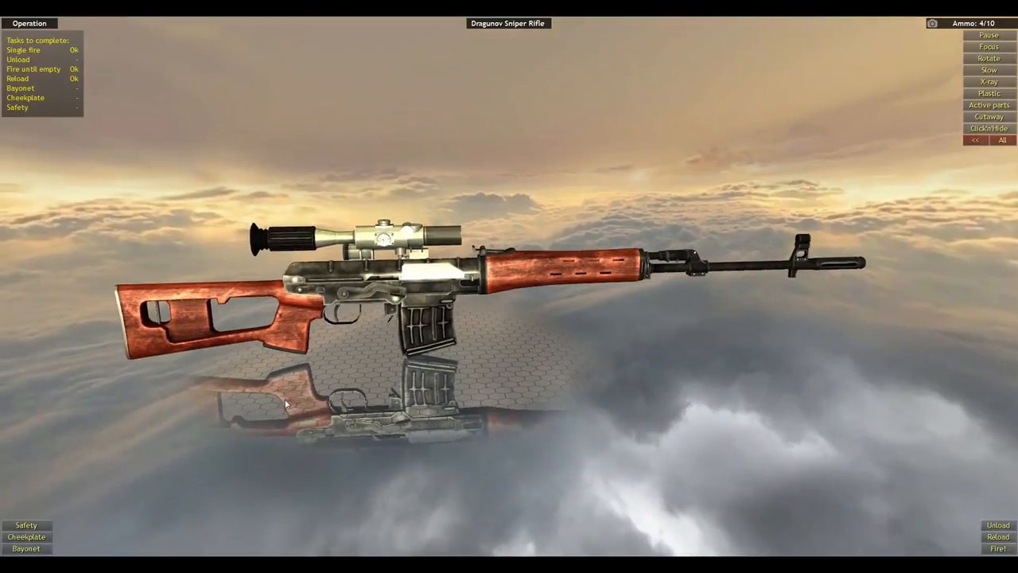
# Engage the safety and work the cheekplate.
pyautogui.click(26, 525)
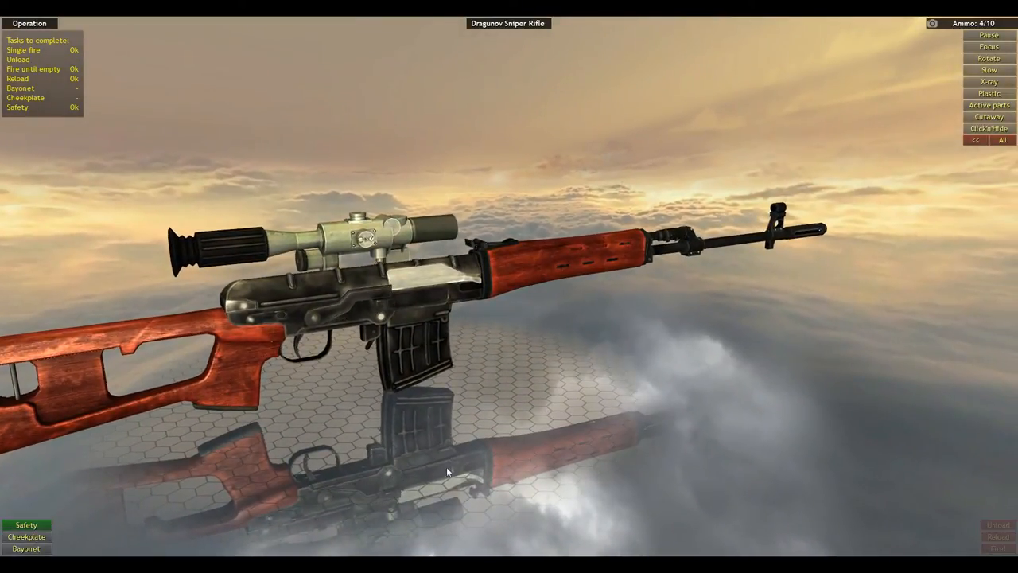
pyautogui.click(25, 534)
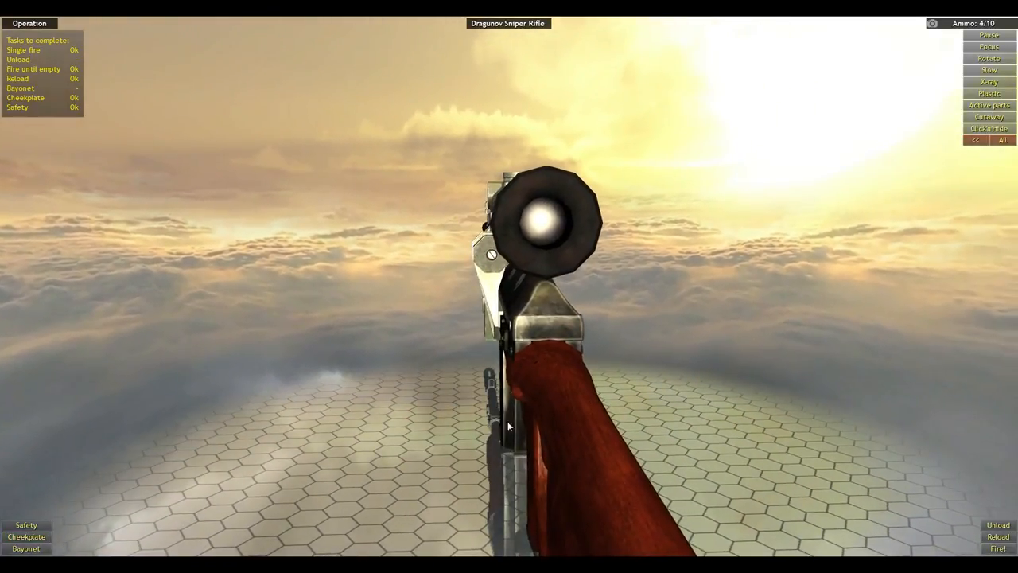
pyautogui.click(999, 536)
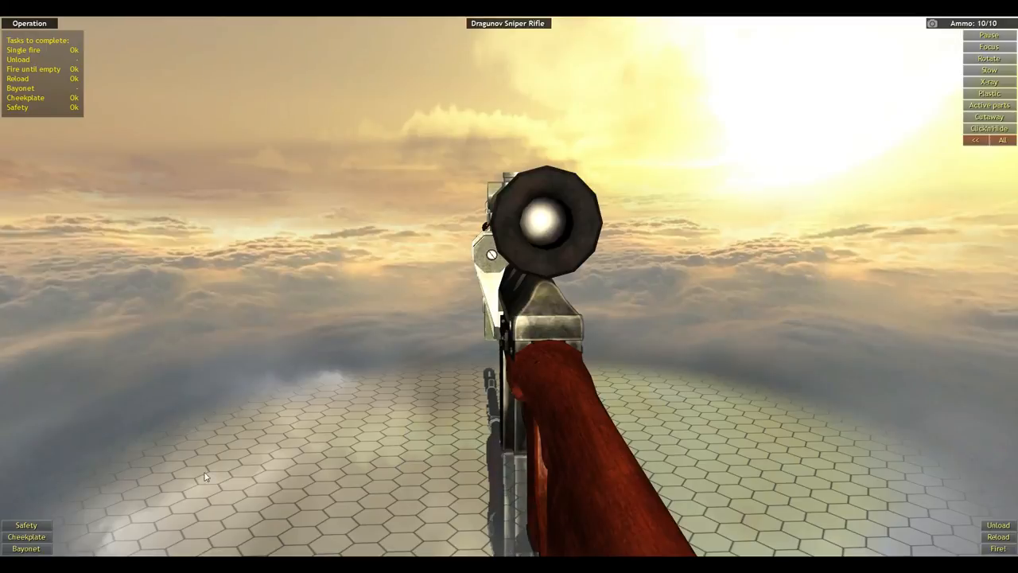
# Fit the bayonet, view it from the side, and unload the SVD to earn 'Operation learned'.
pyautogui.click(25, 532)
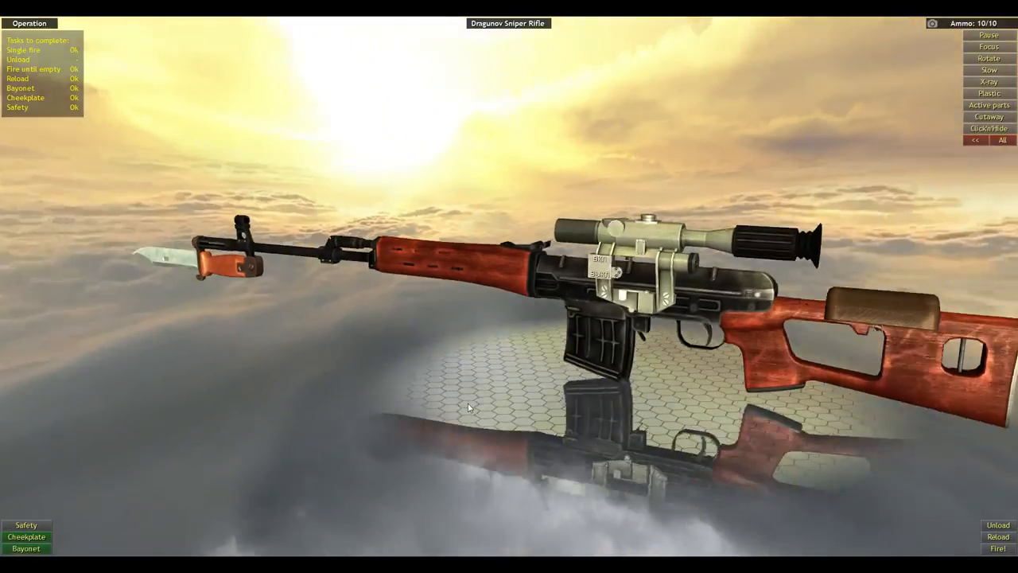
pyautogui.moveTo(470, 407); pyautogui.dragTo(215, 490)
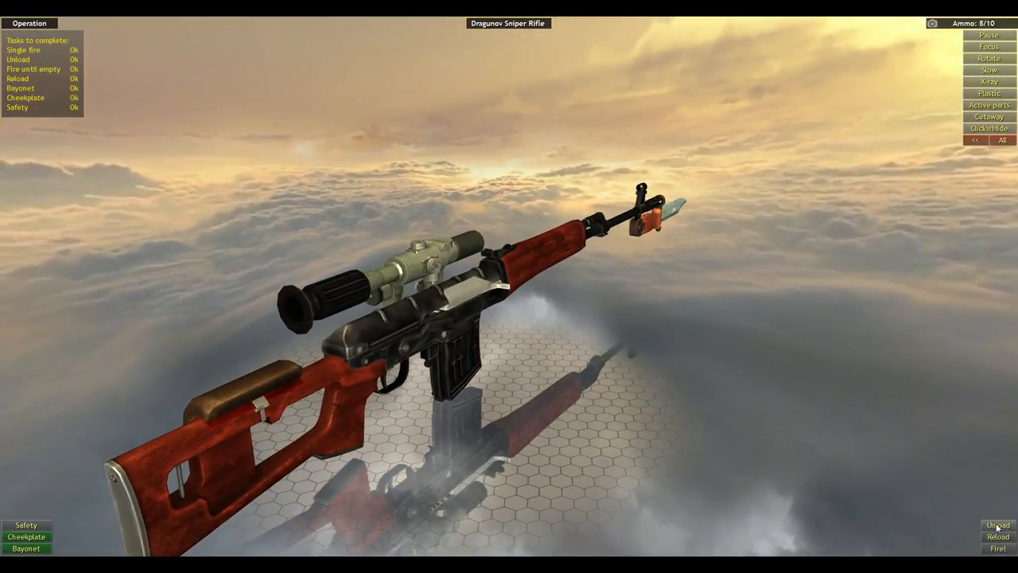
pyautogui.click(997, 519)
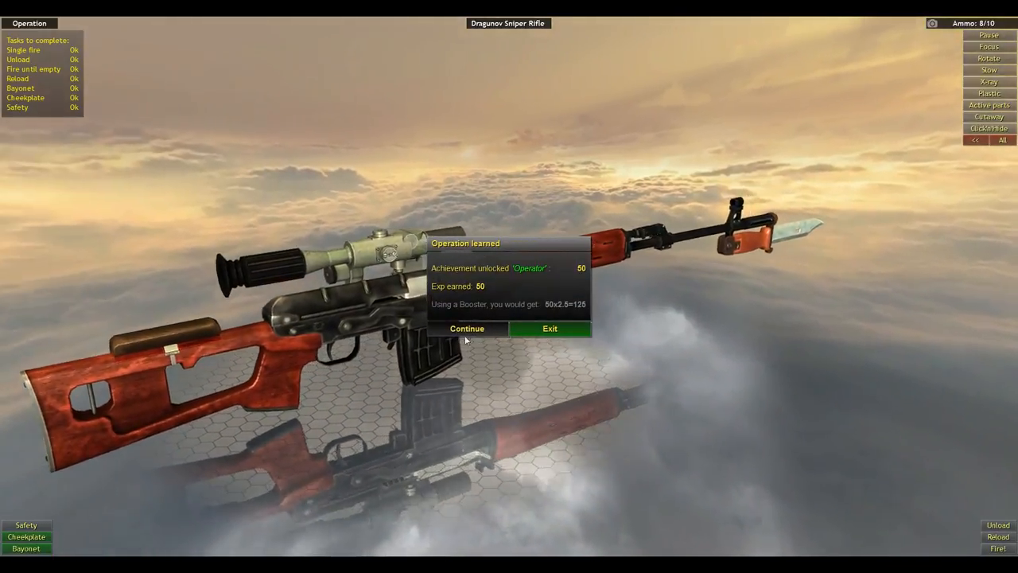